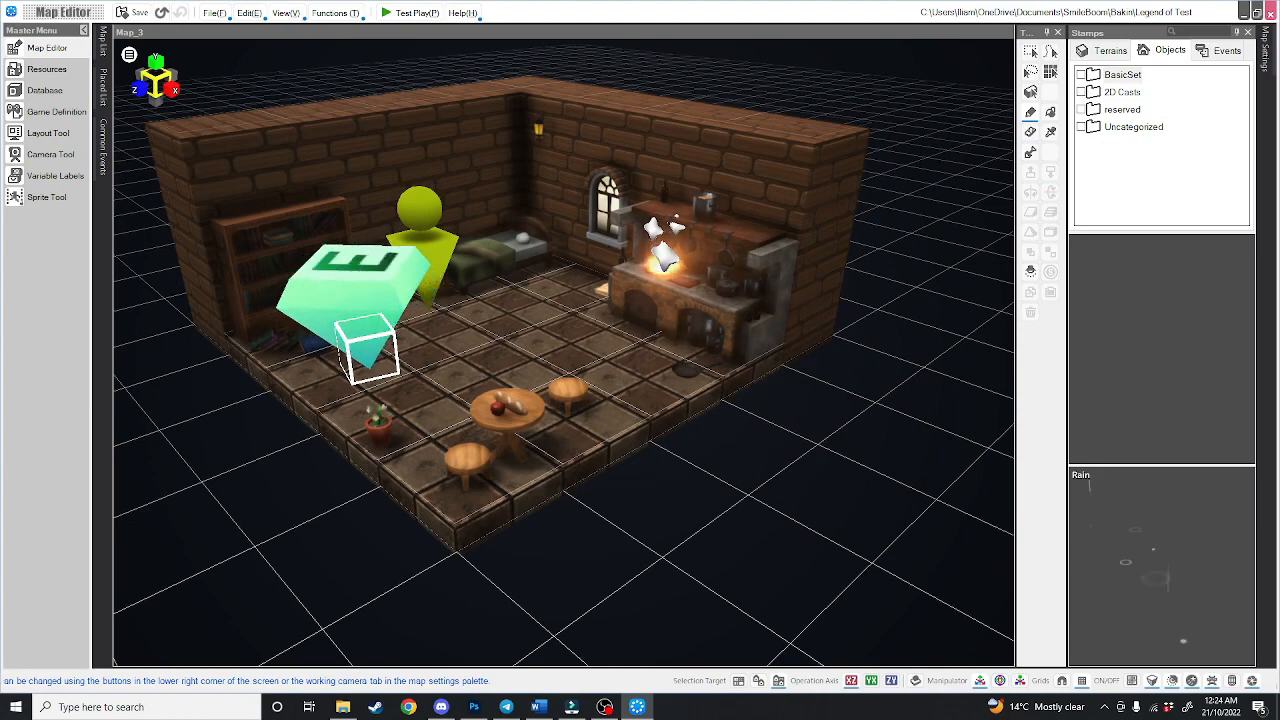
Open Map_1, the grassy outdoor map with the dirt path, in the Map Editor
click(412, 12)
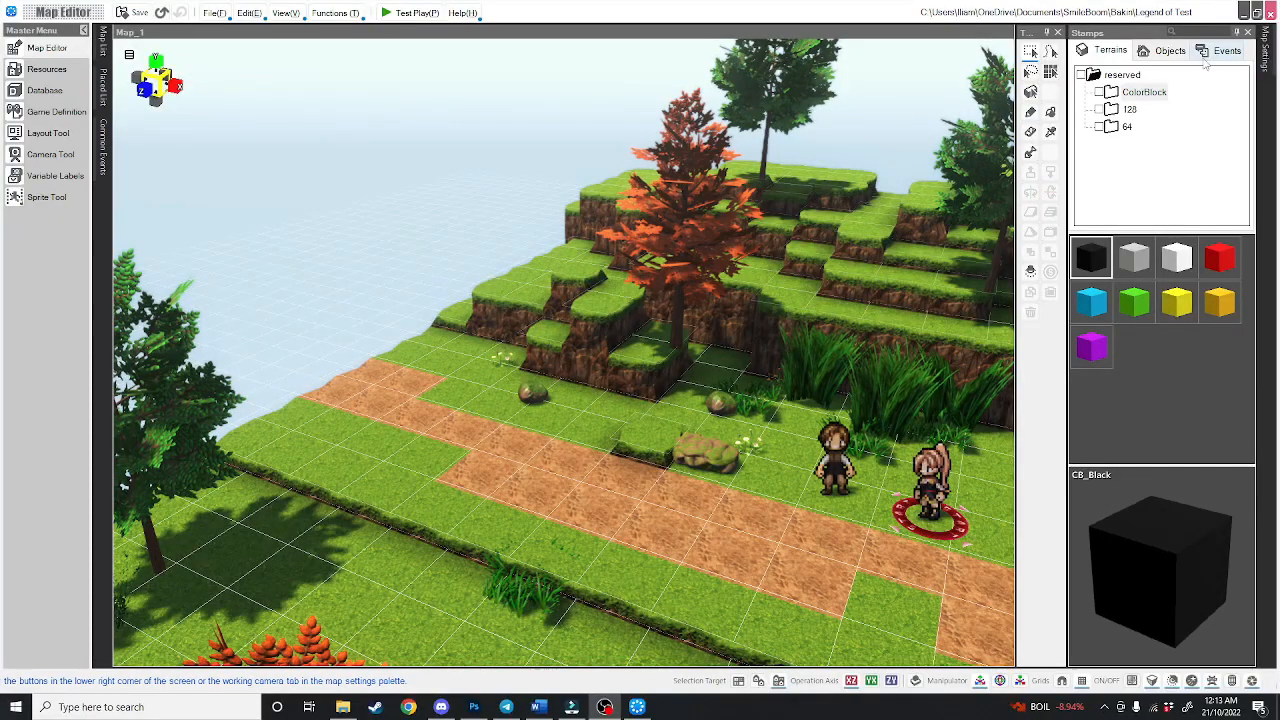
Select the Warp Gate Function - Link to Another Place stamp under Doors/Stairs events
click(1224, 50)
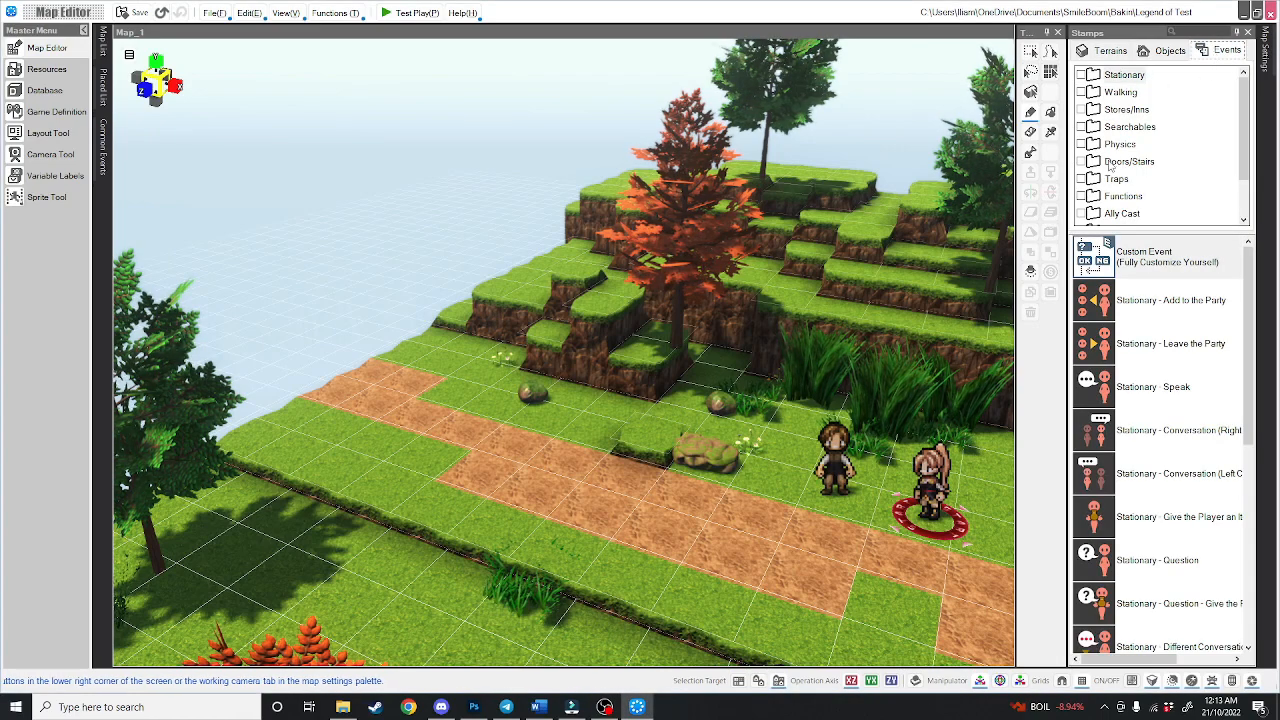
click(1129, 161)
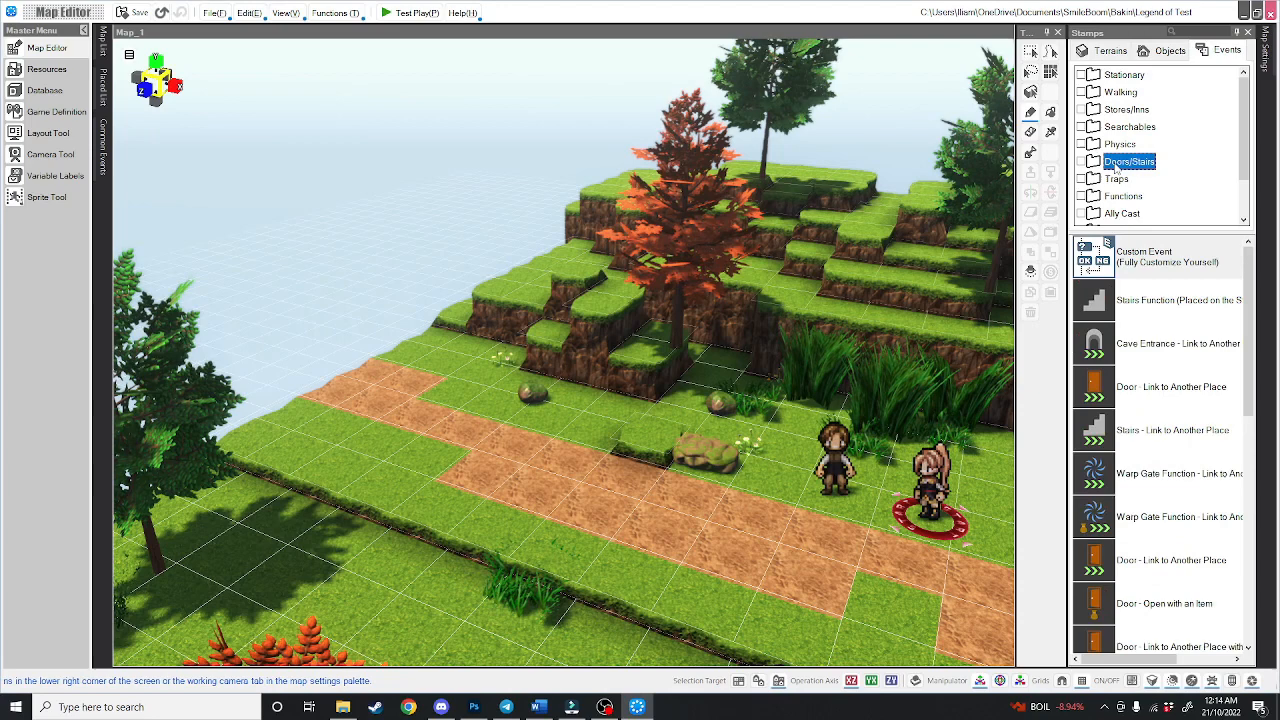
scroll(down, 3)
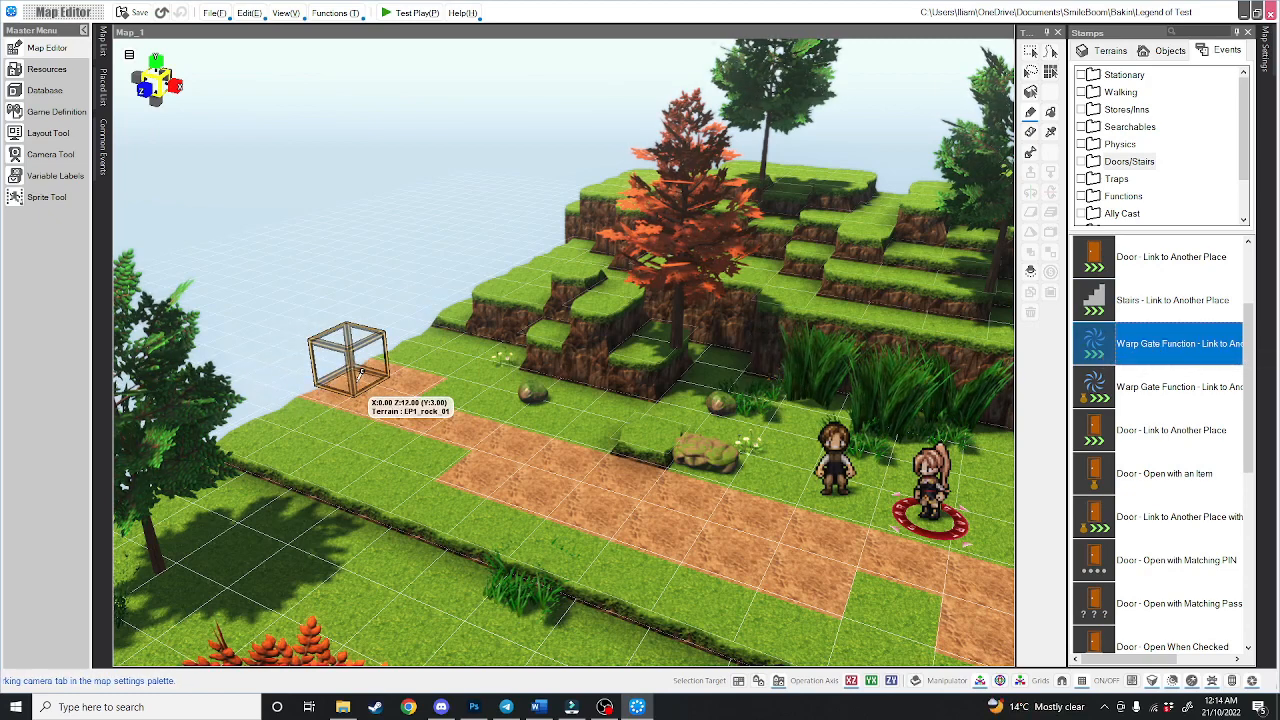
Stamp the warp gate event at the far end of Map_1's dirt path
double_click(1160, 343)
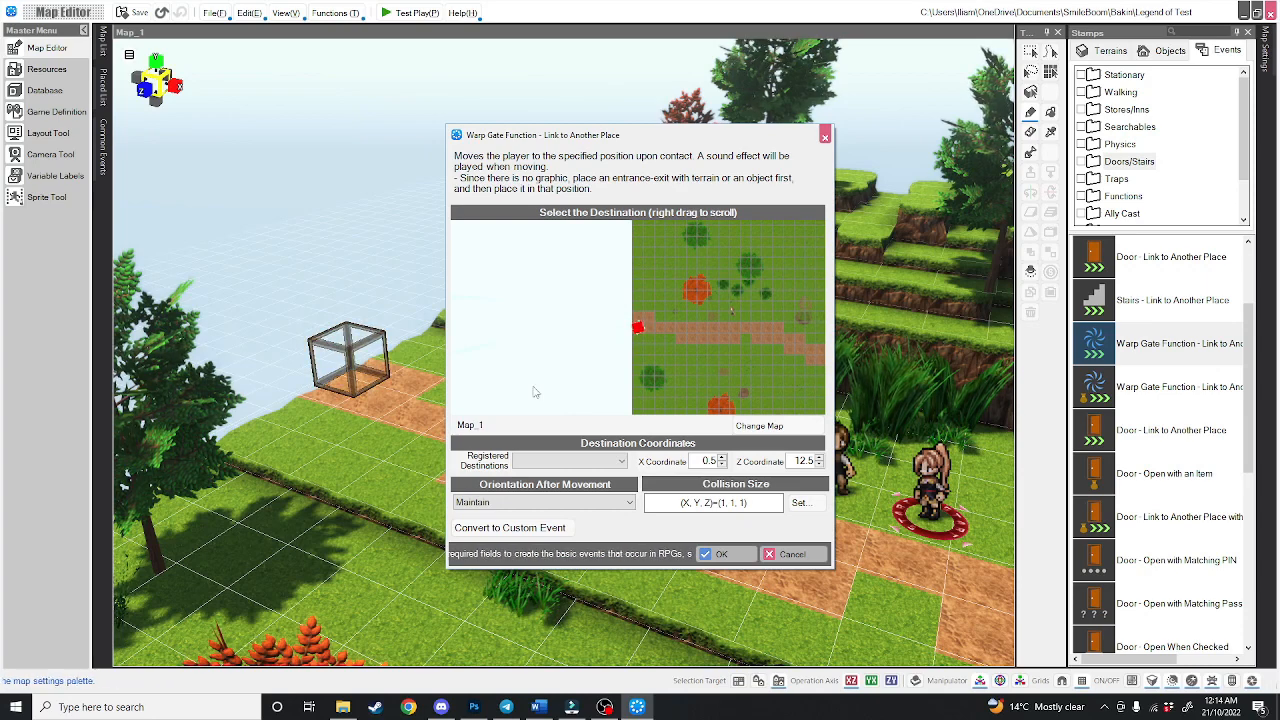
mouse_move(575, 274)
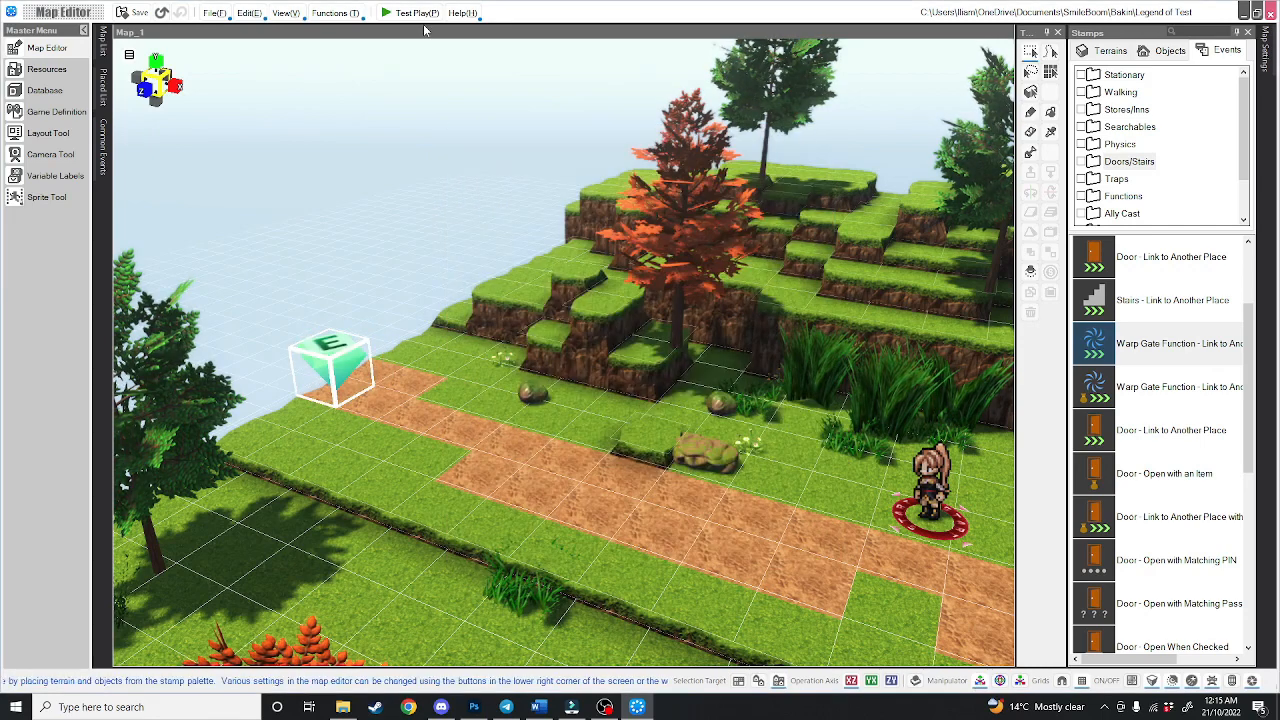
Convert the Map_2 warp gate to a custom event and open its Sound Effect picker
click(413, 12)
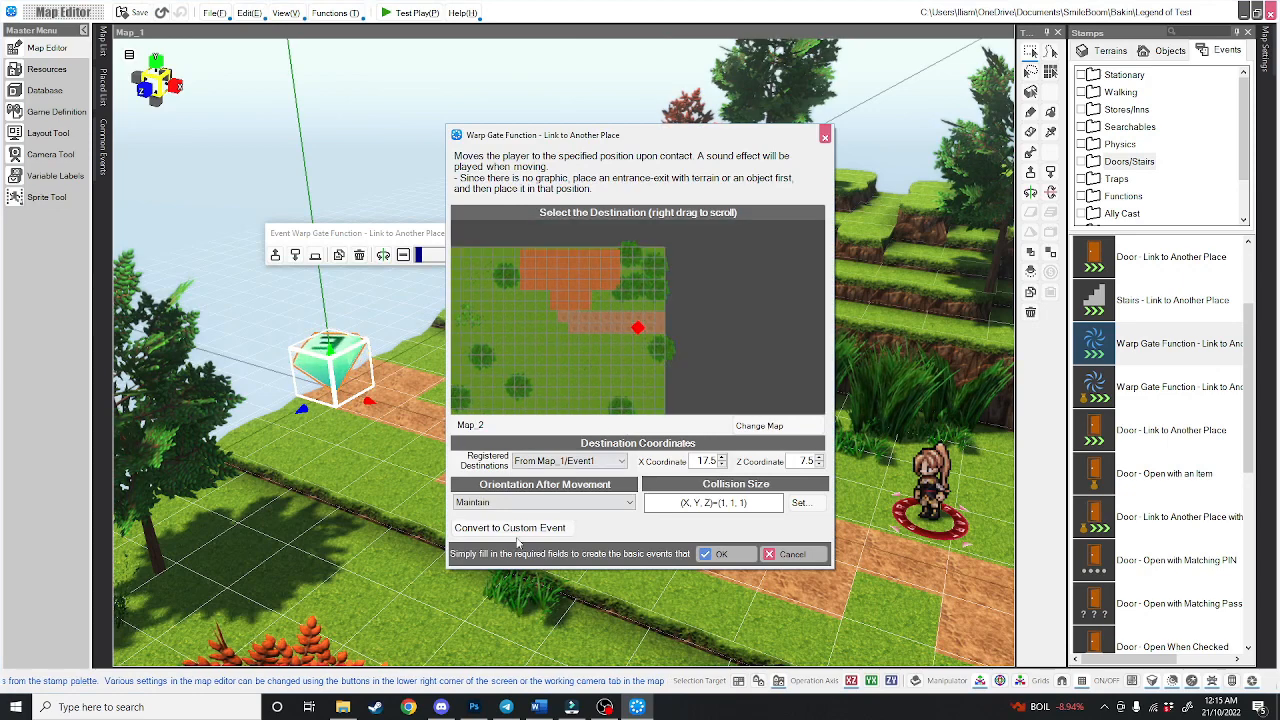
click(510, 527)
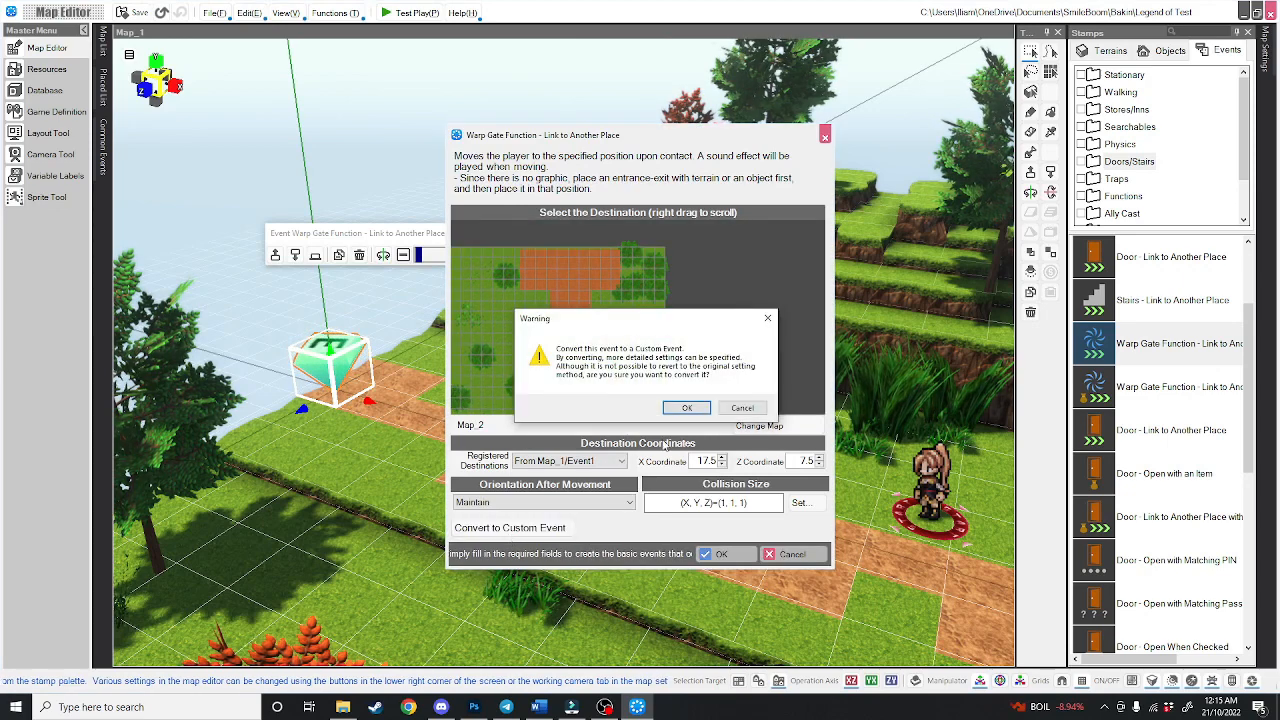
click(686, 407)
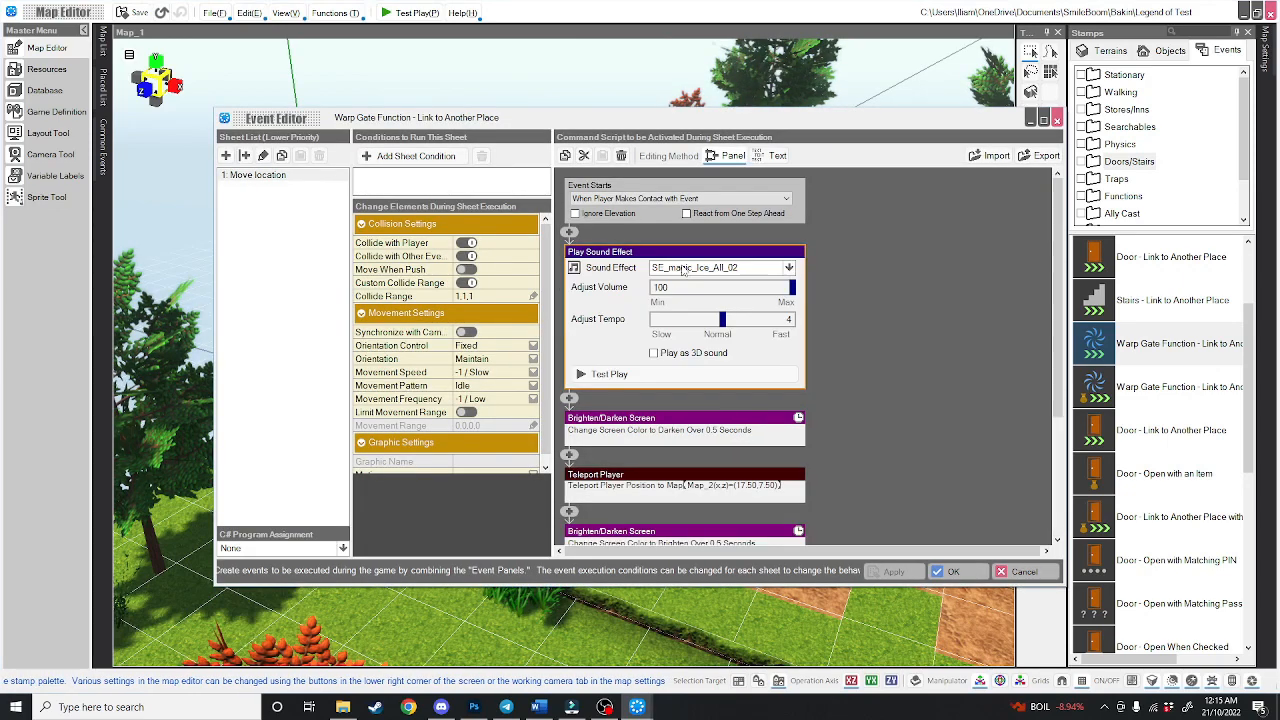
click(788, 267)
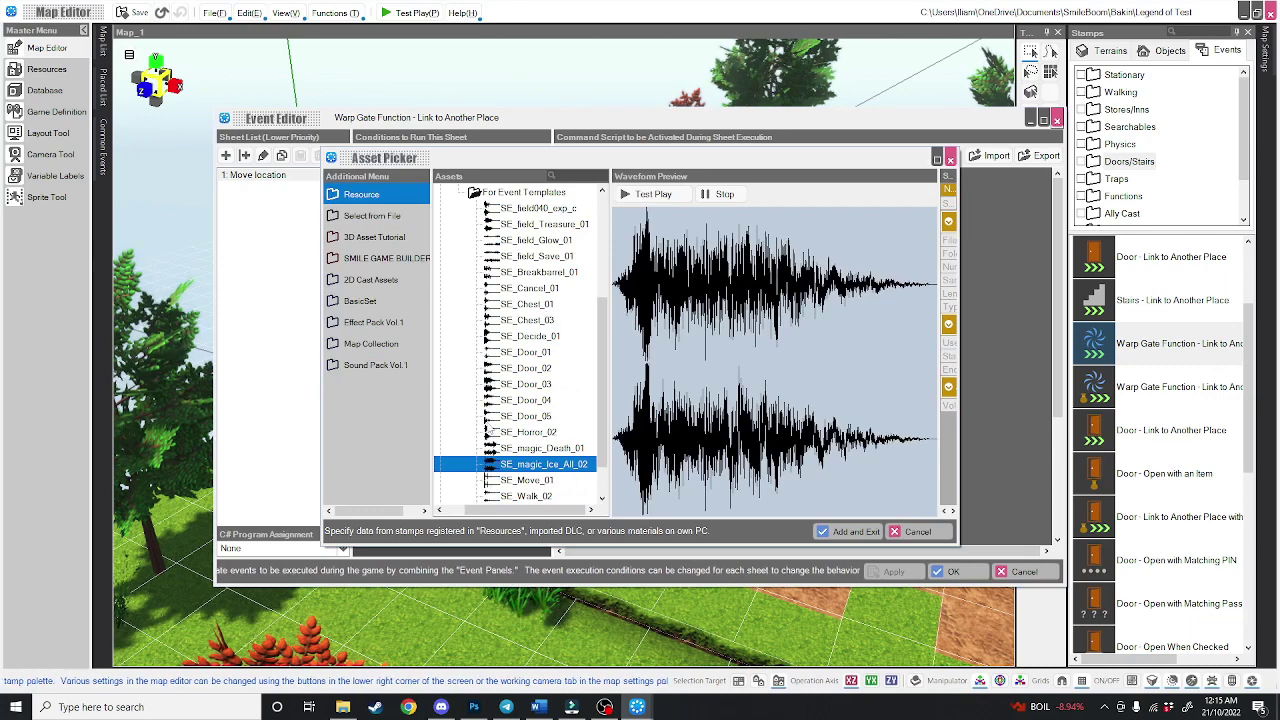
Preview SE_Move_01 as the warp gate's sound effect
scroll(down, 3)
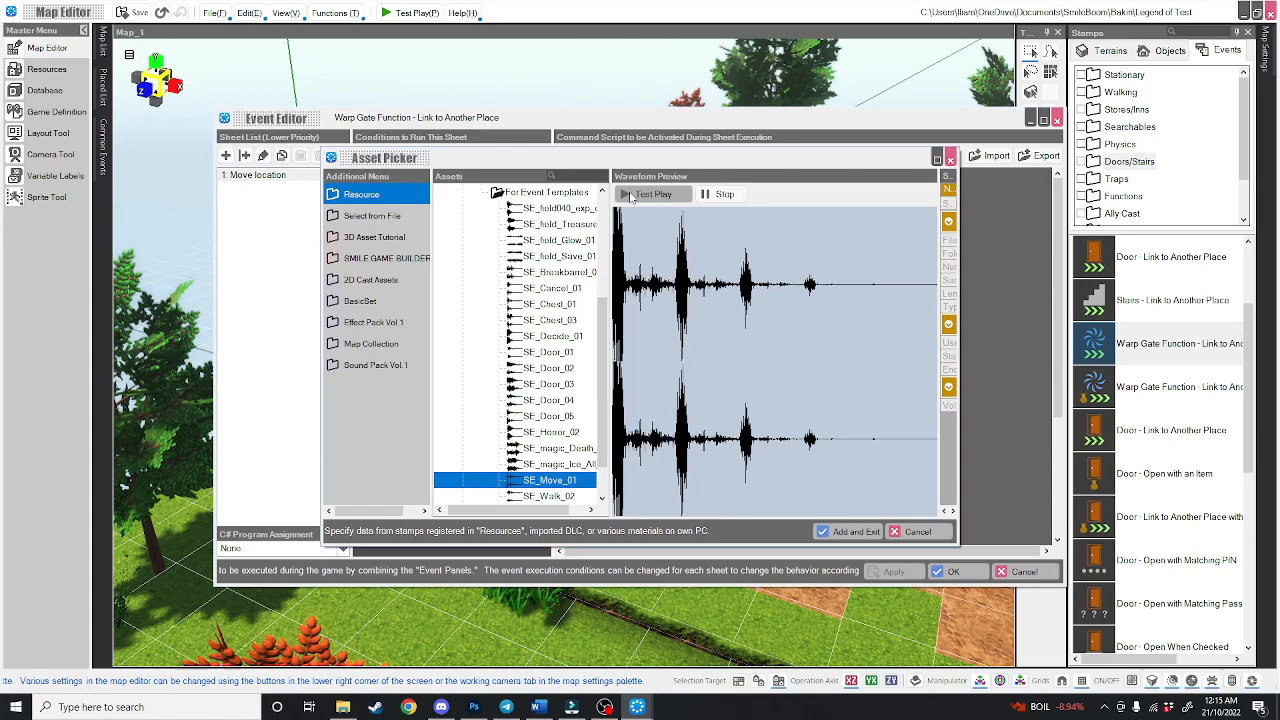
click(850, 531)
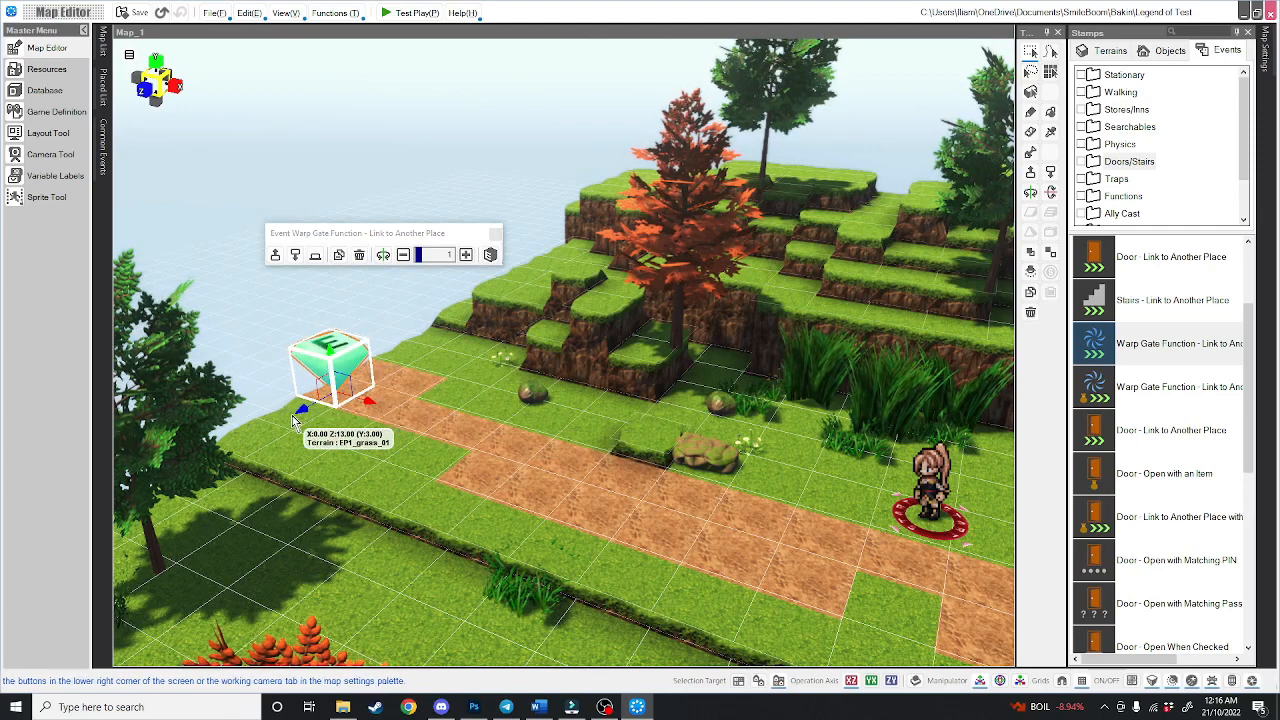
Move, raise and enlarge the warp gate over the path end, then open Map_2
drag(335, 360, 378, 345)
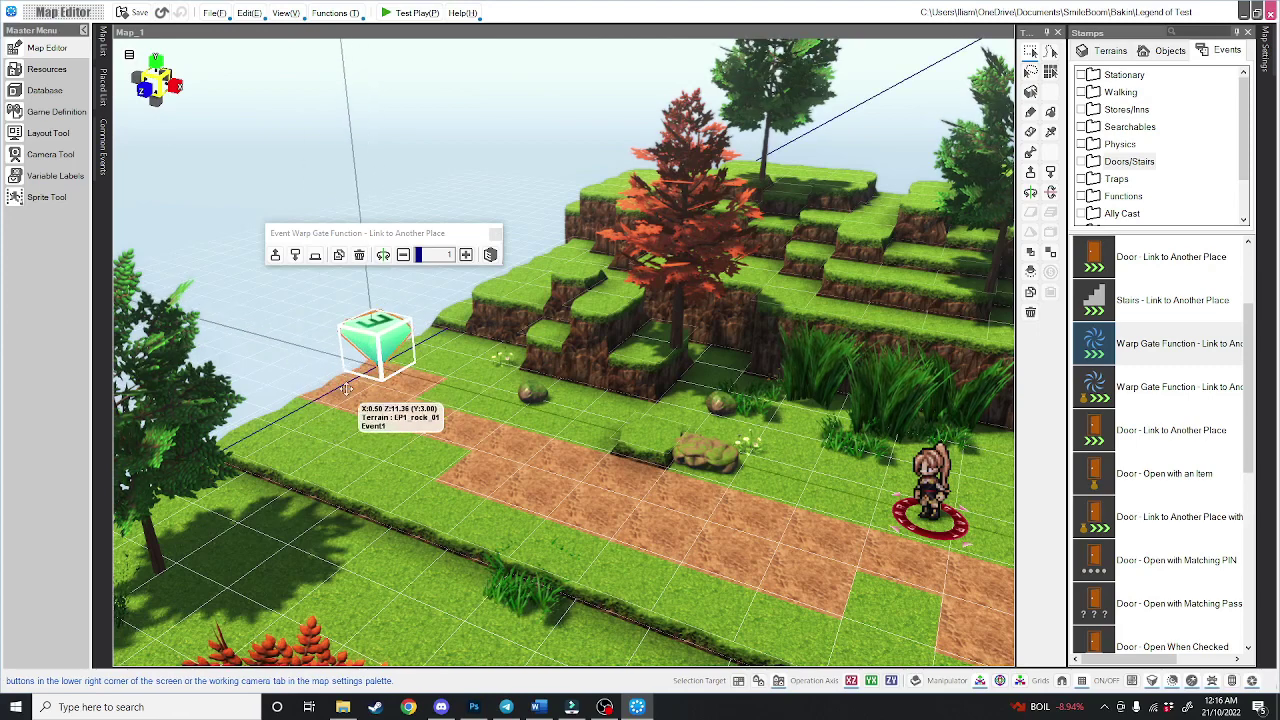
drag(375, 345, 350, 360)
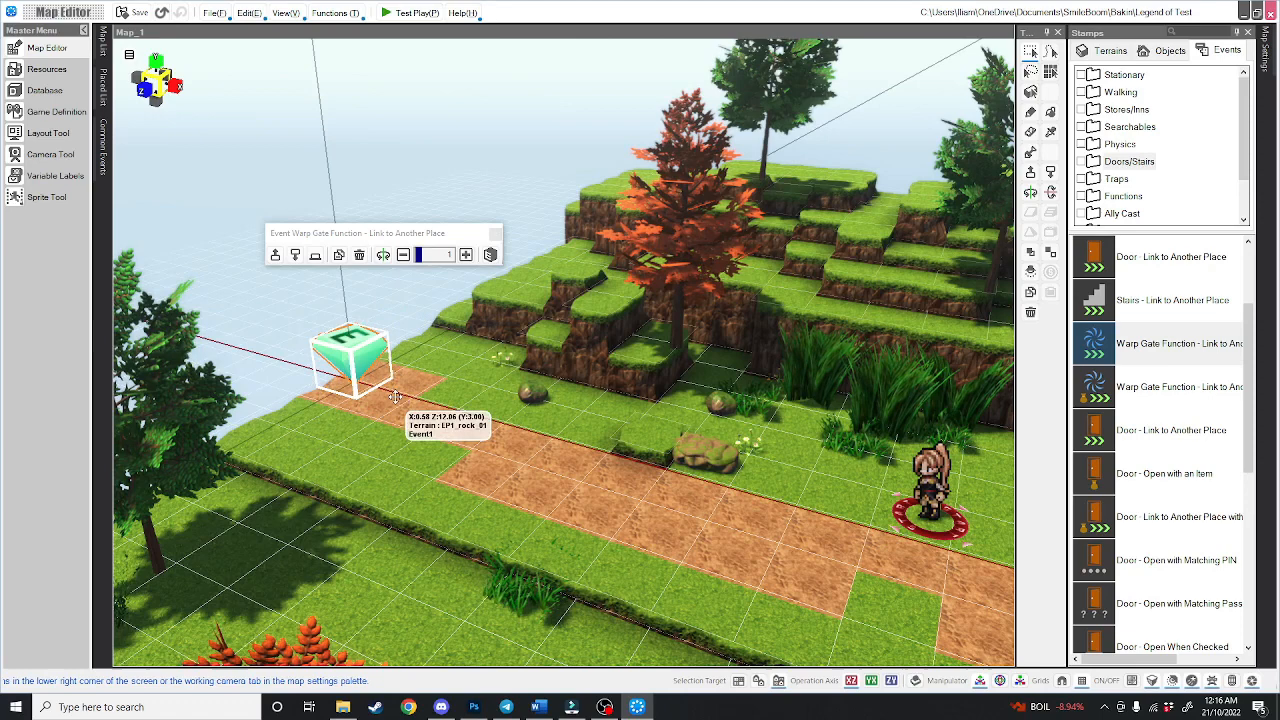
drag(350, 375, 350, 320)
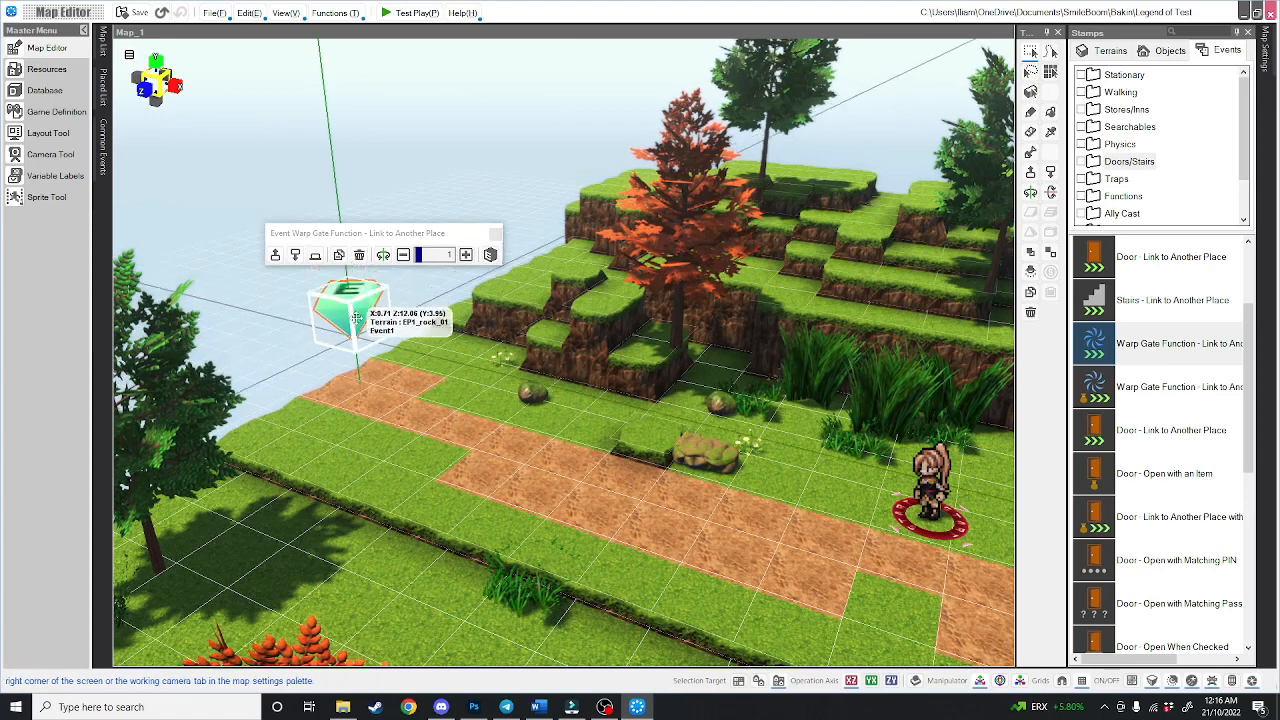
drag(350, 310, 355, 360)
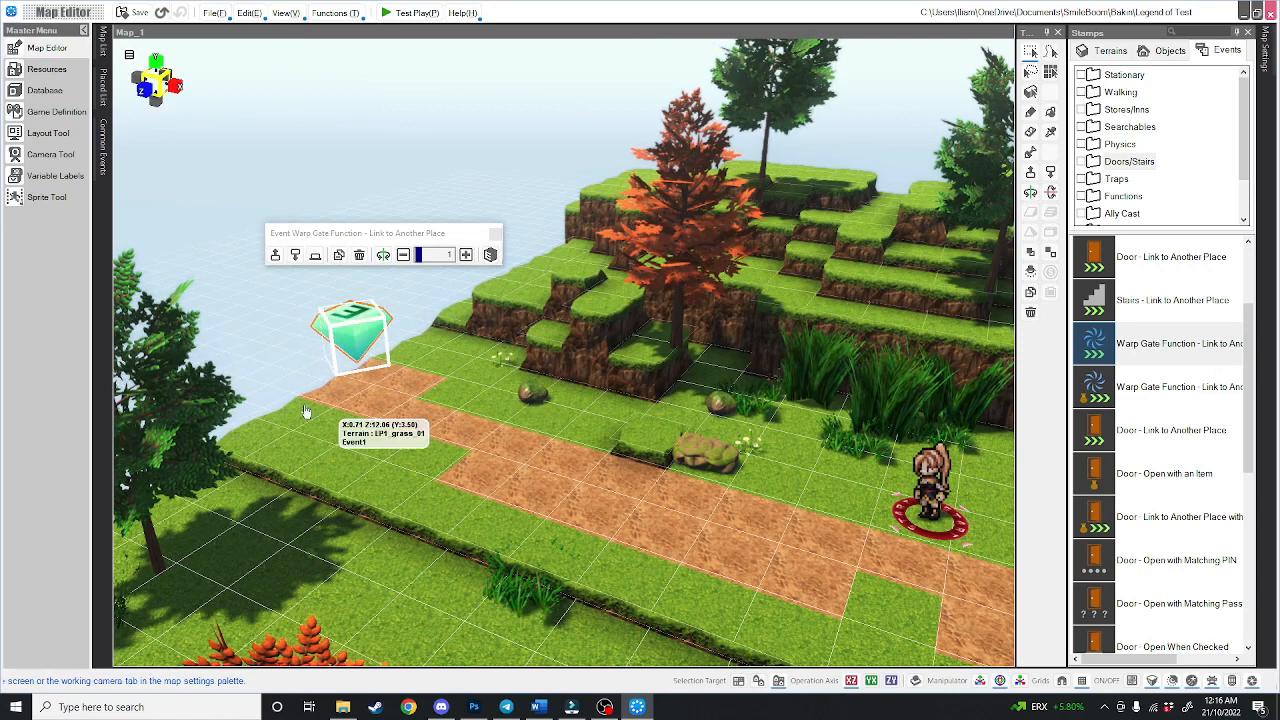
click(930, 490)
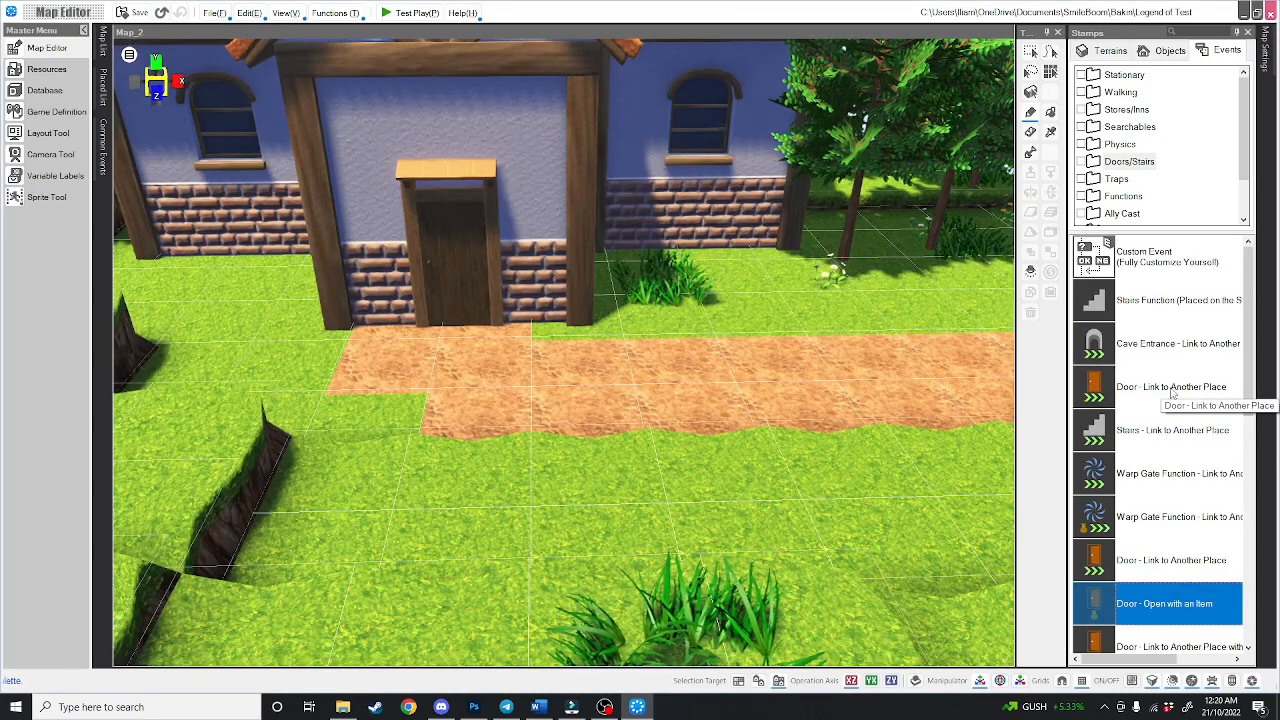
Place a Door - Link to Another Place event at the house door targeting Map_3
click(1160, 387)
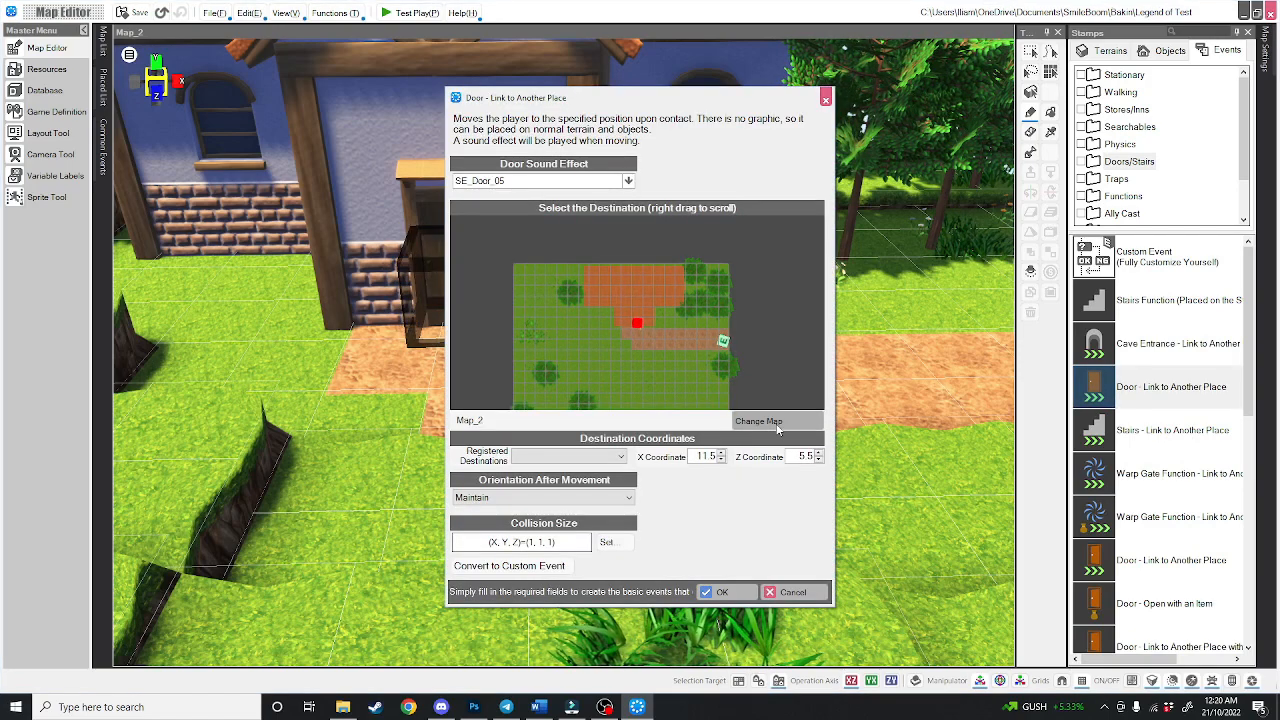
click(758, 420)
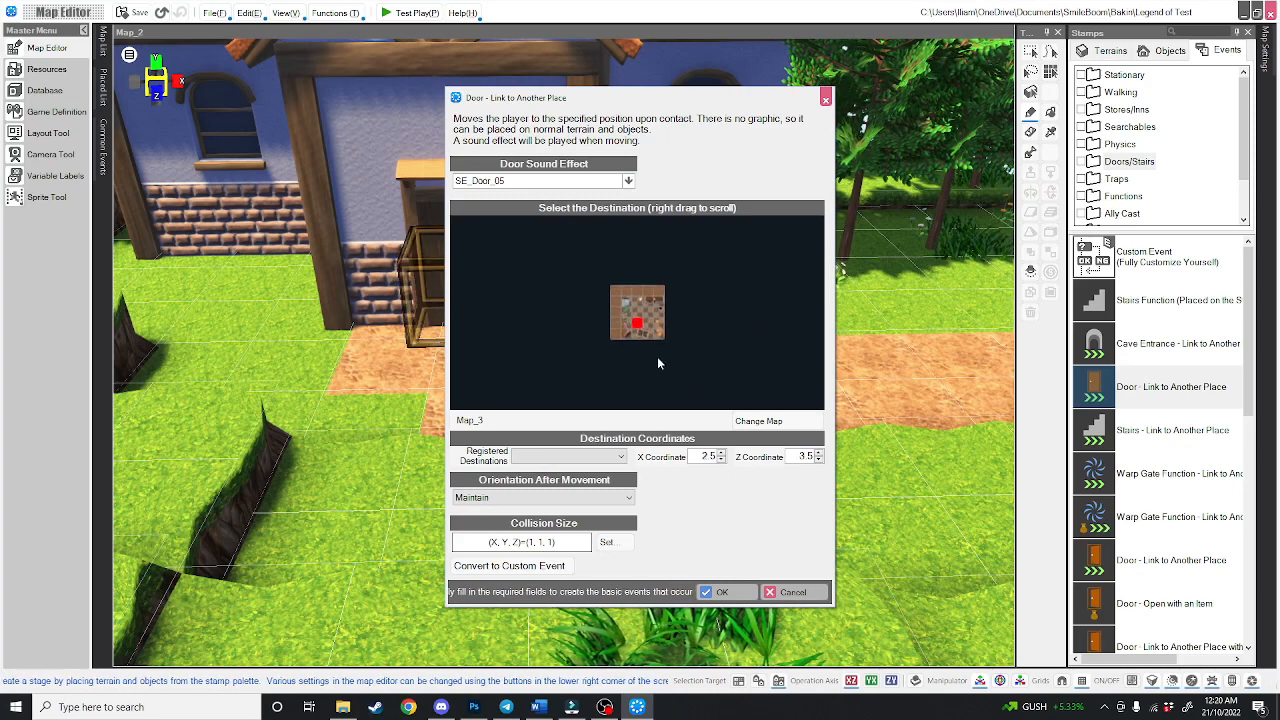
click(727, 591)
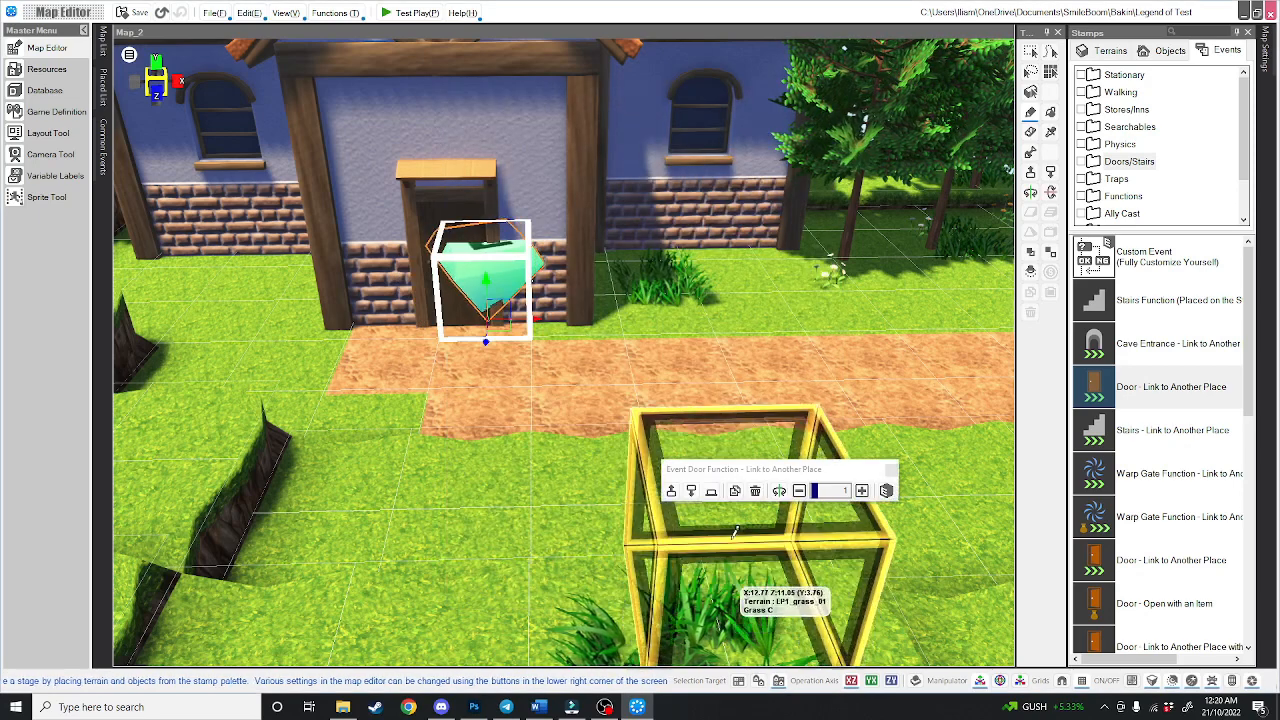